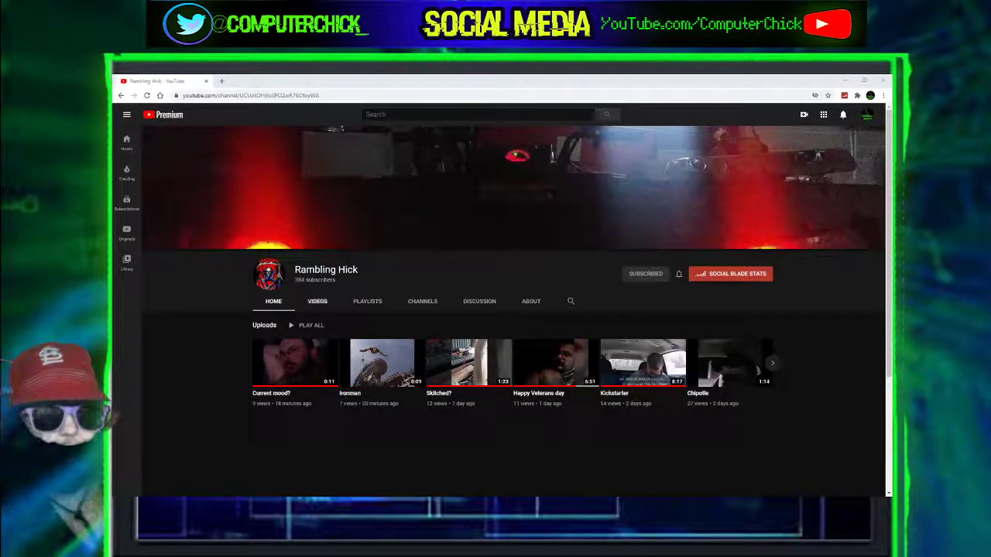
- Show Rambling Hick's About page with its description, join date and total views
left_click(530, 301)
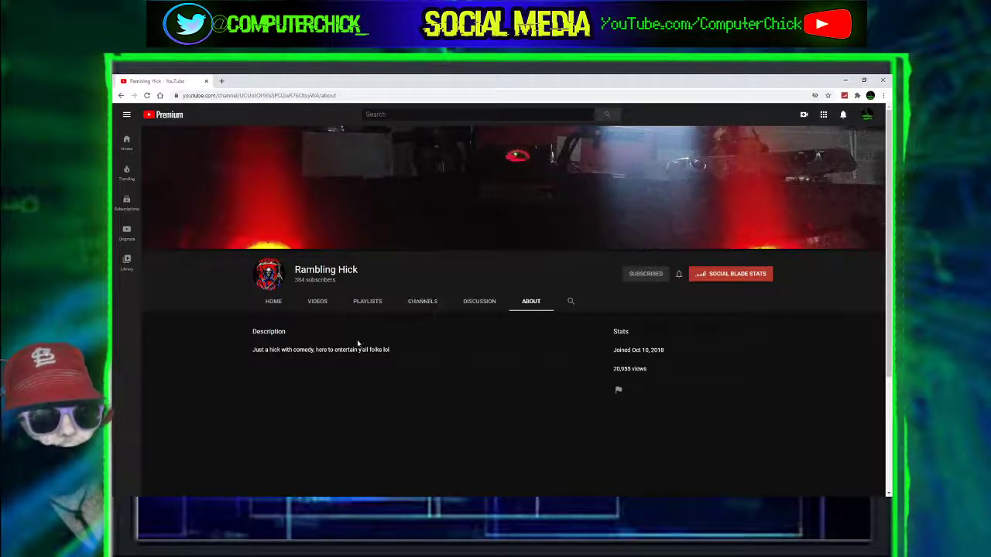
mouse_move(503, 325)
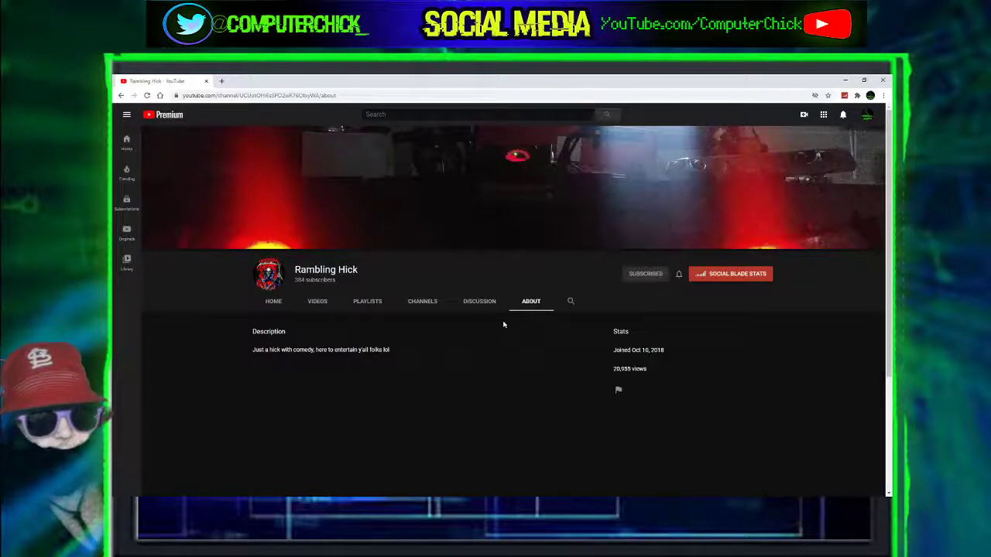
- Browse the Discussion, Channels and Playlists tabs, ending on the Videos uploads grid
left_click(479, 302)
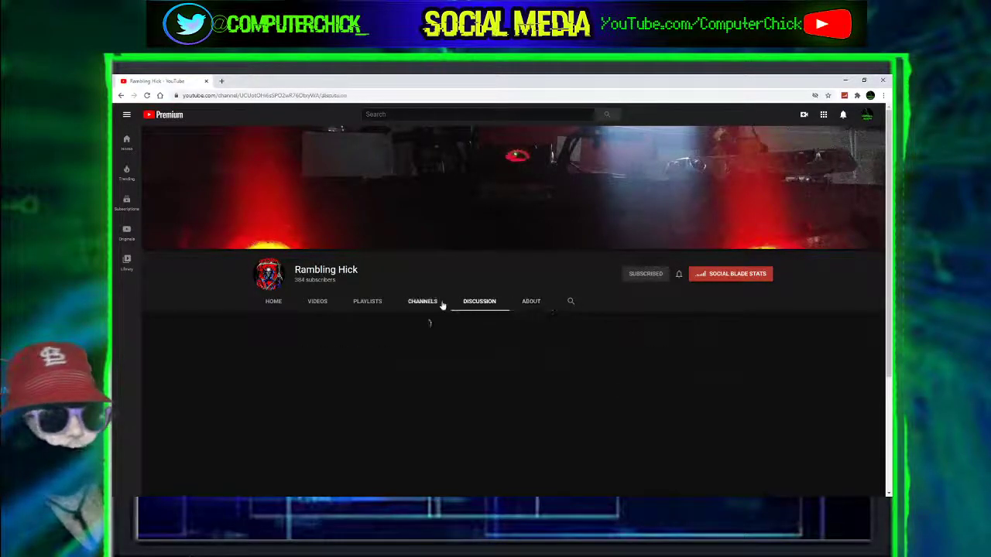
left_click(422, 301)
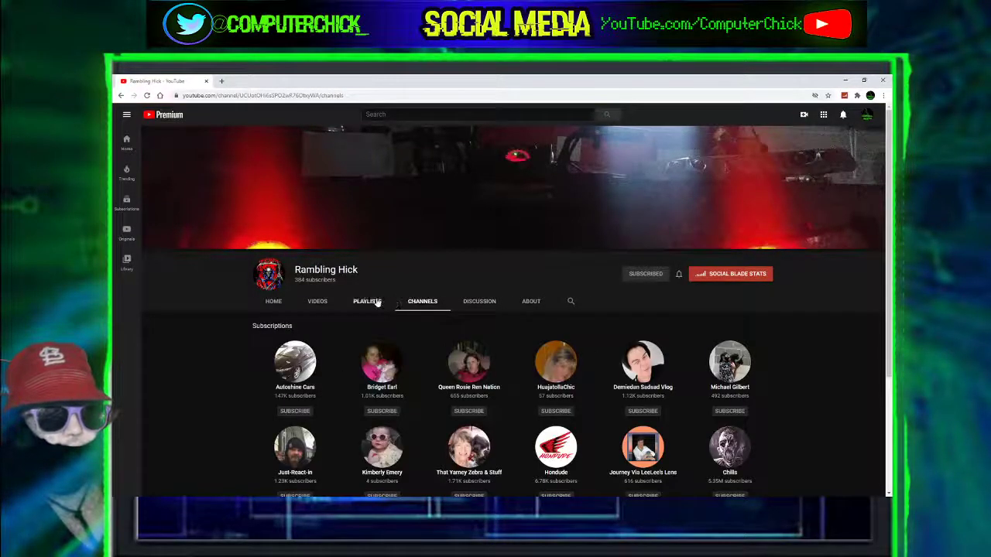
left_click(367, 301)
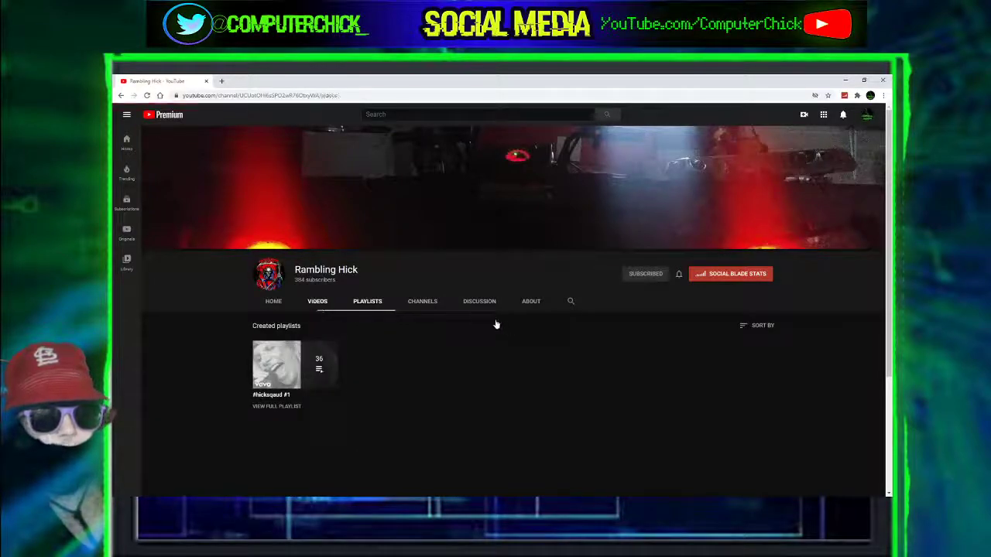
left_click(317, 302)
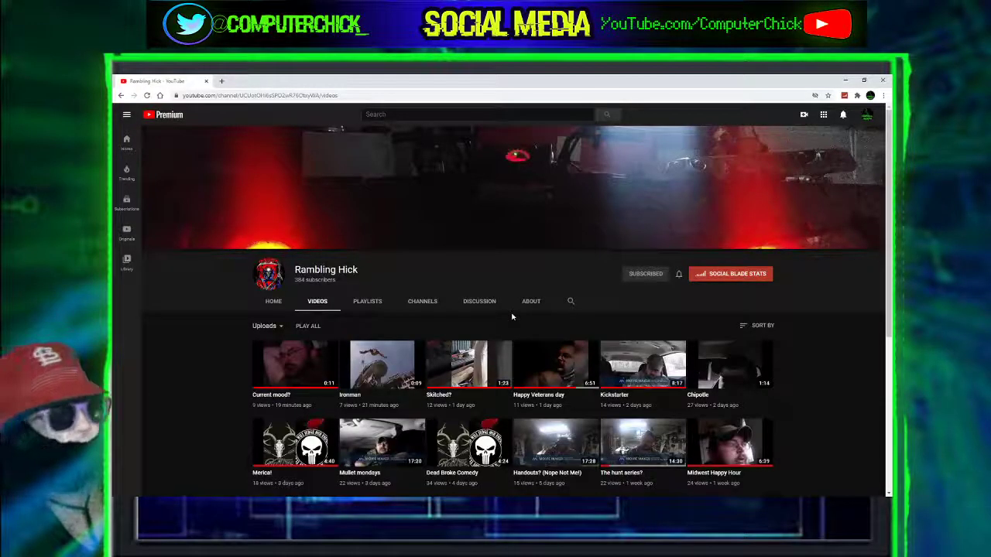